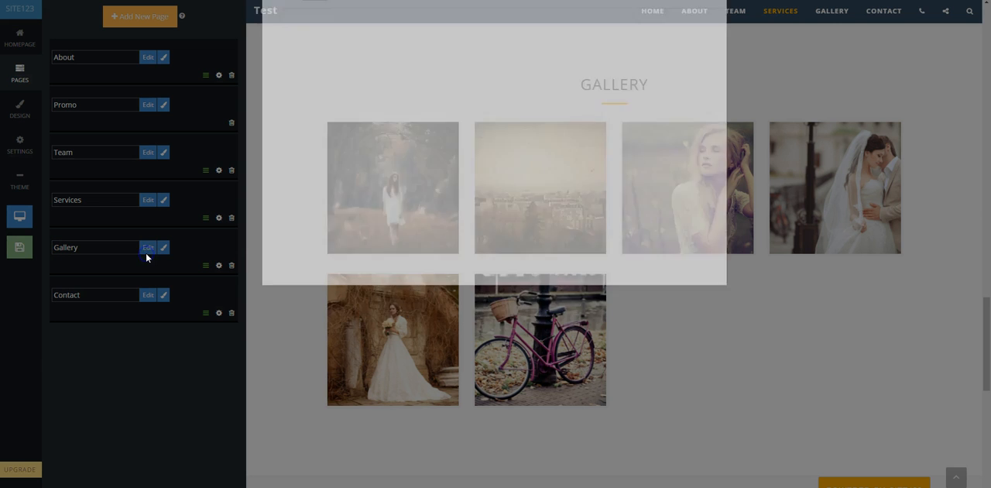
In the Gallery page's image manager, add a new category named Garden.
click(148, 247)
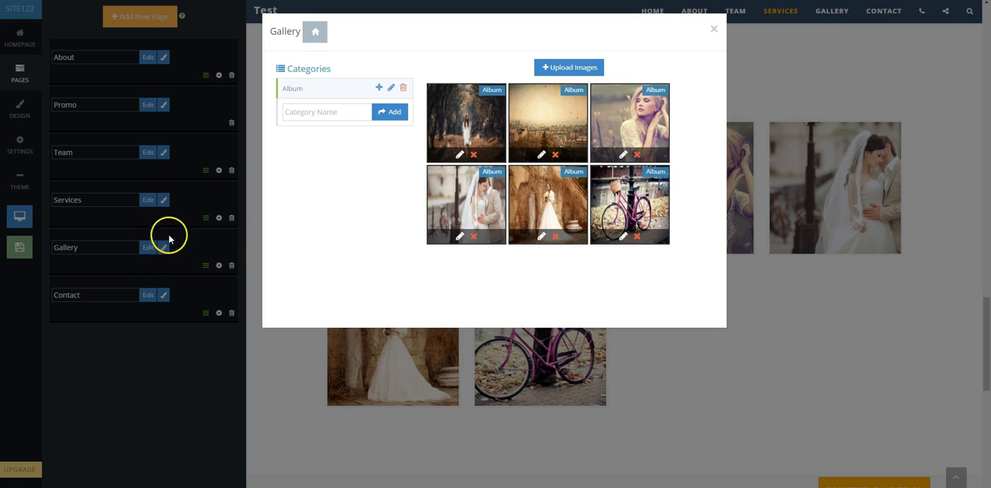
click(325, 111)
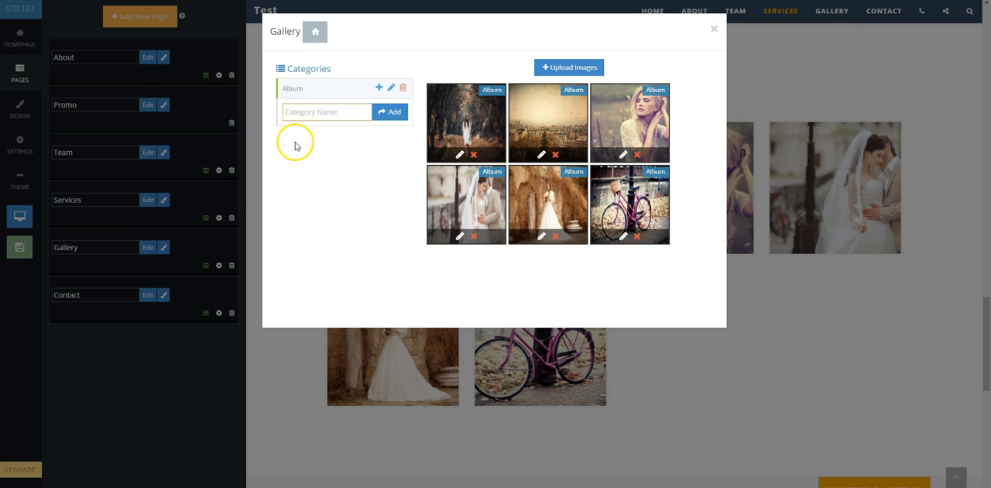
text(Garden)
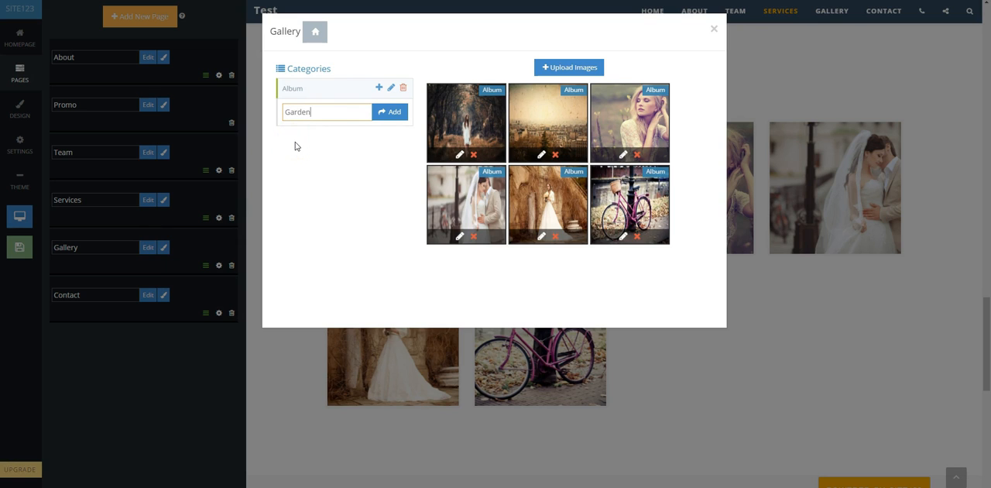
click(391, 112)
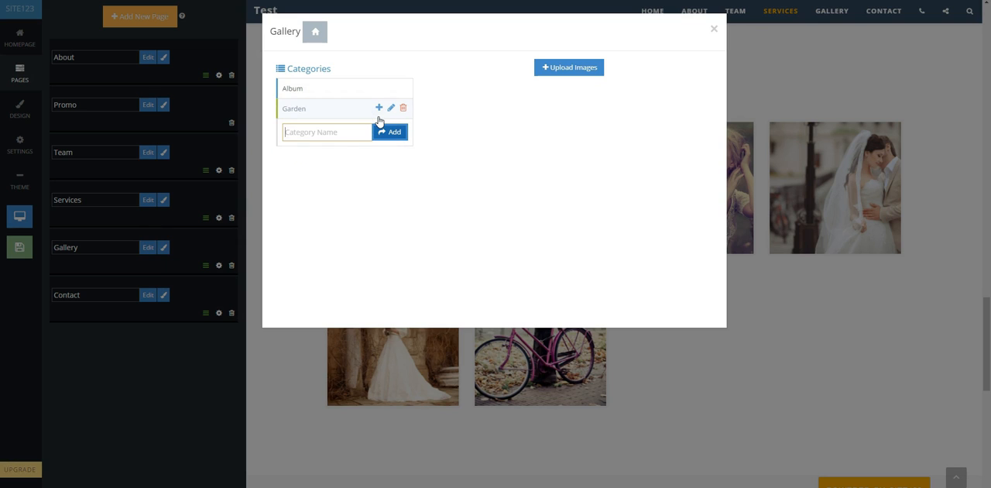
Add a Mountain category and enter Sea as the next category name.
text(M)
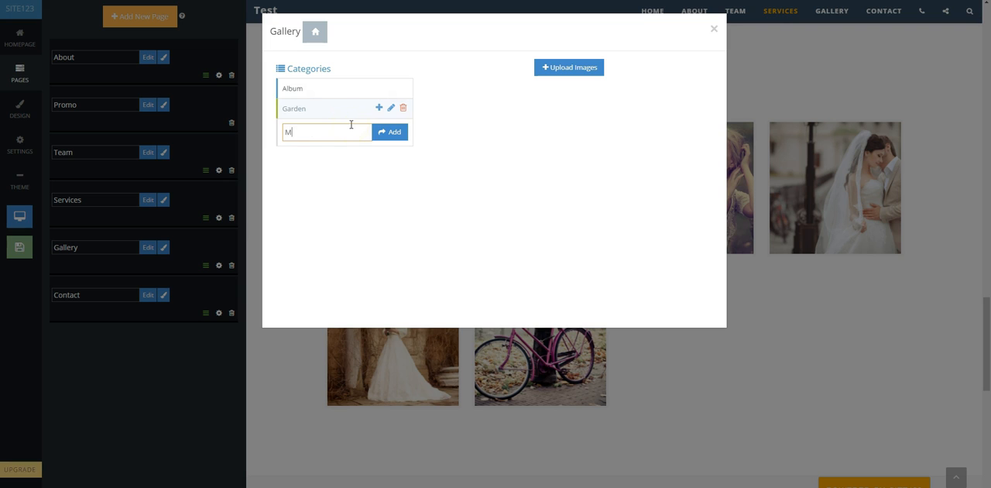
text(ount)
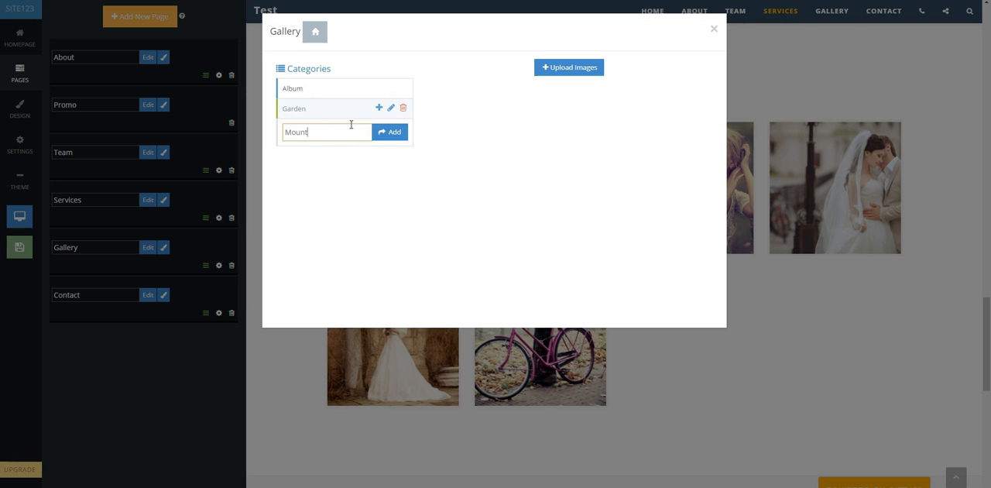
click(390, 132)
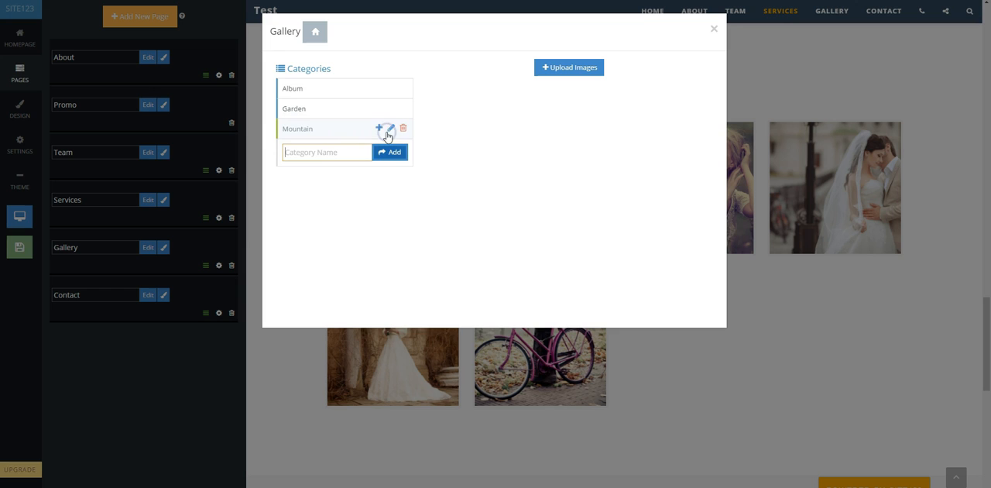
text(s)
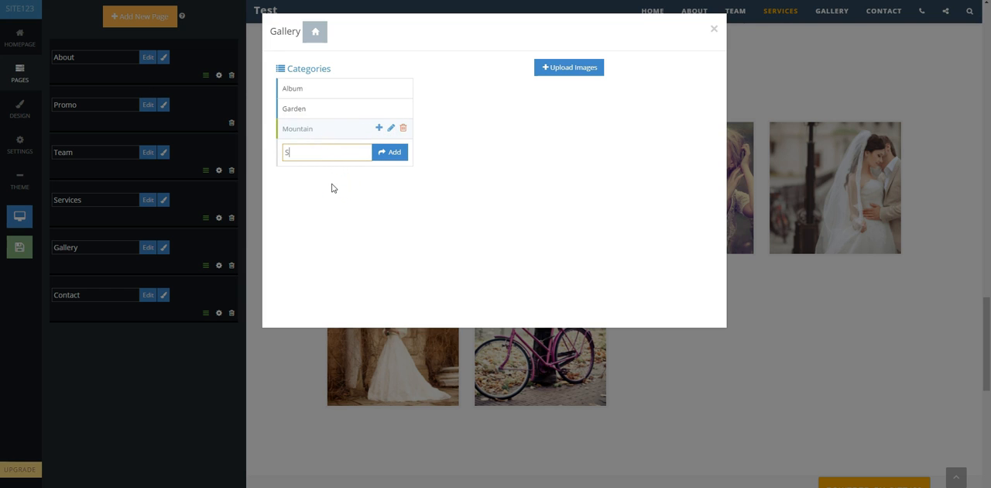
text(ea)
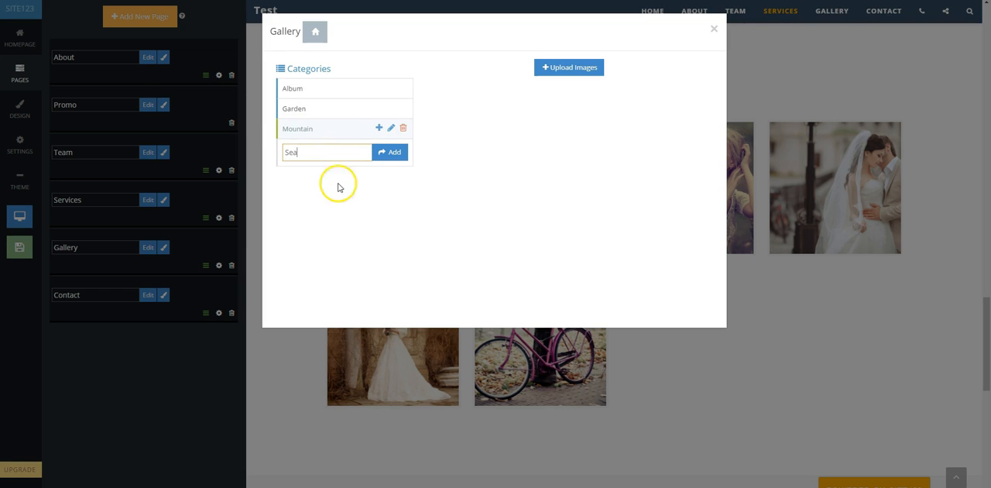
Add the Sea category and upload six garden photos into Garden.
click(390, 152)
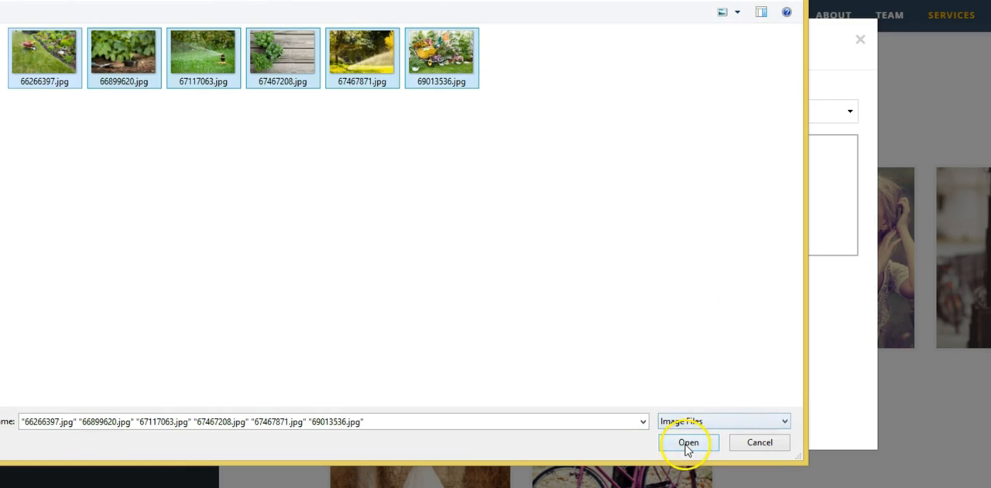
click(687, 442)
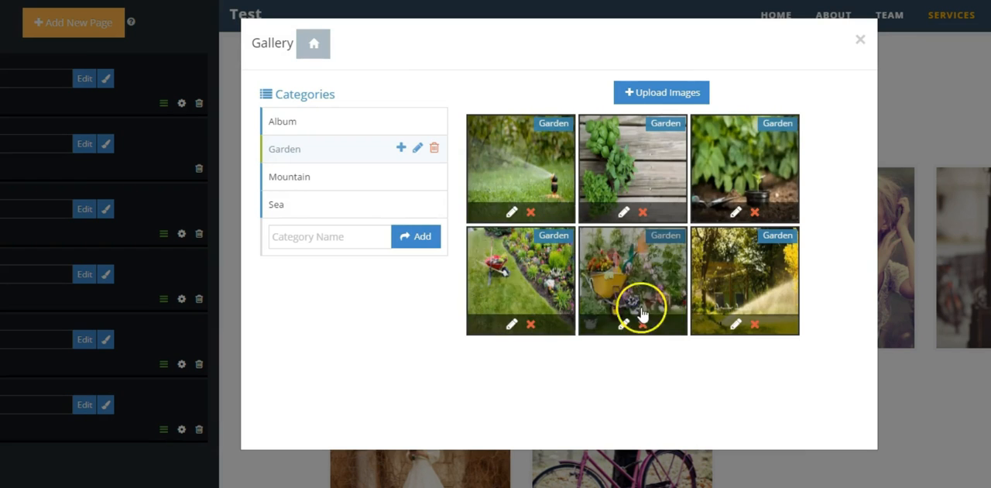
mouse_move(343, 192)
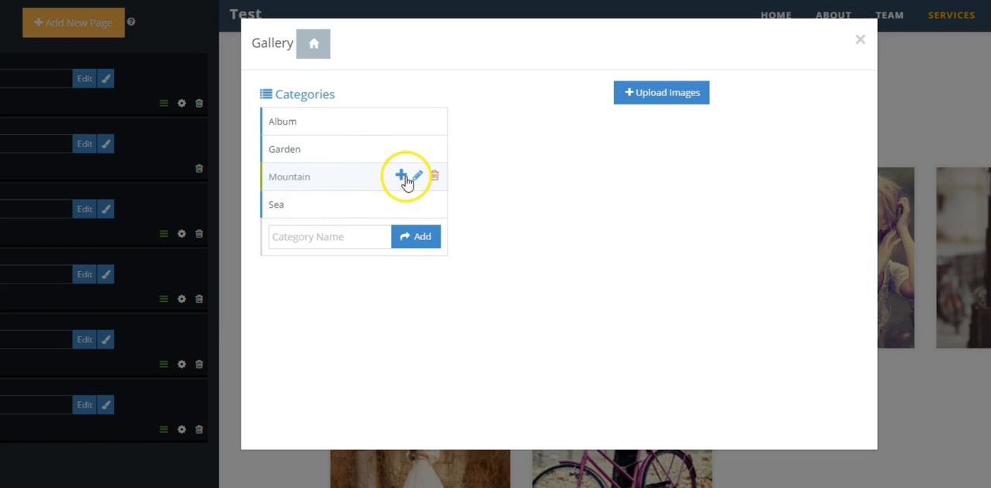
Upload six mountain photos into Mountain, confirm success, and move to the Sea category.
click(404, 176)
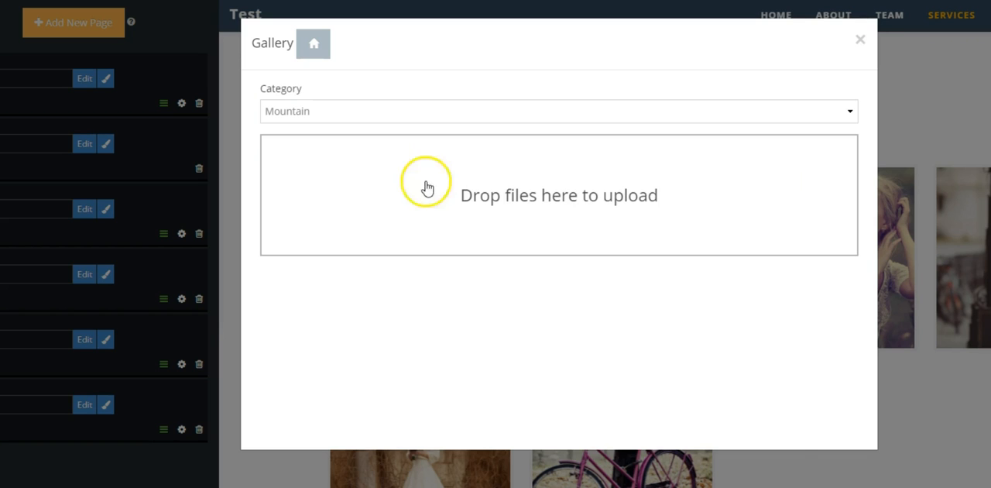
click(428, 187)
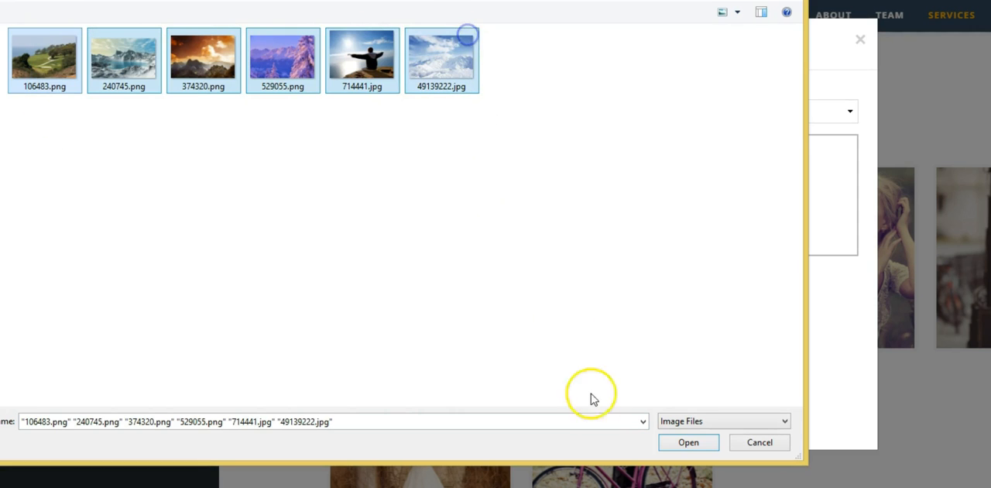
click(688, 442)
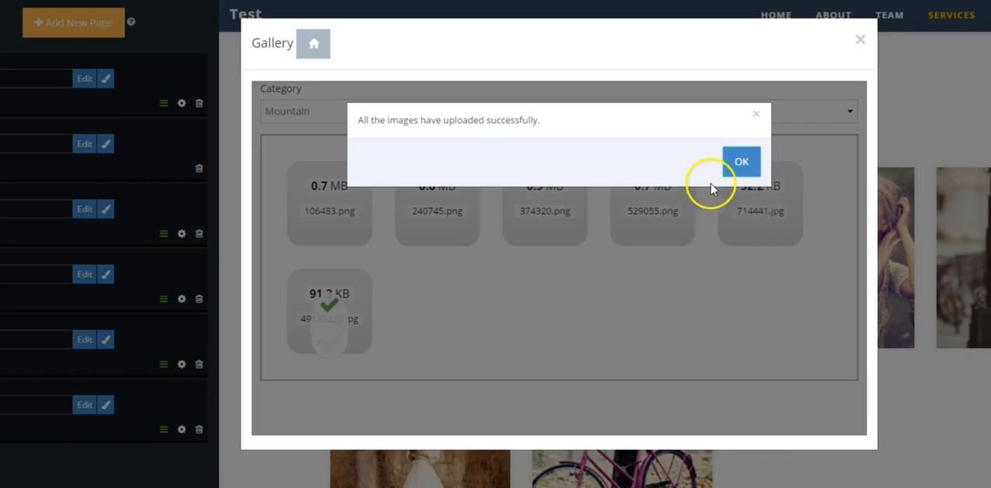
click(740, 161)
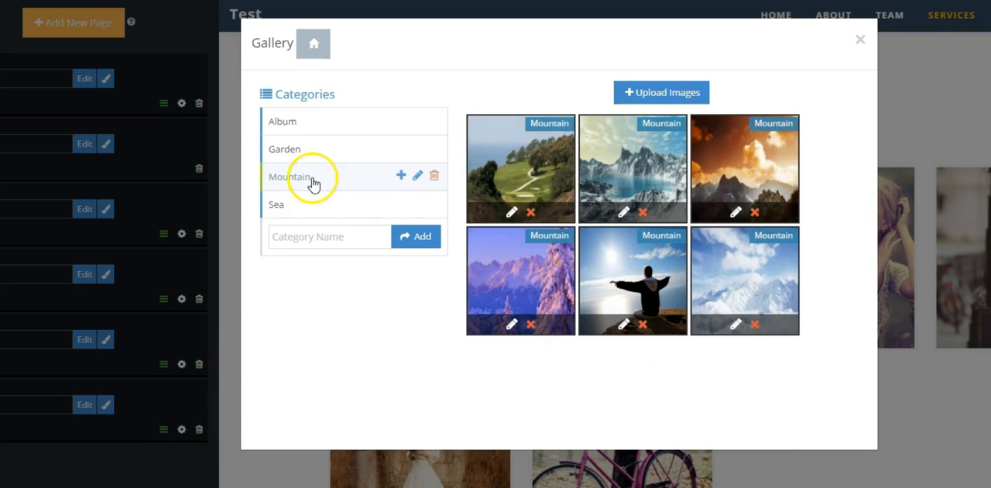
click(277, 203)
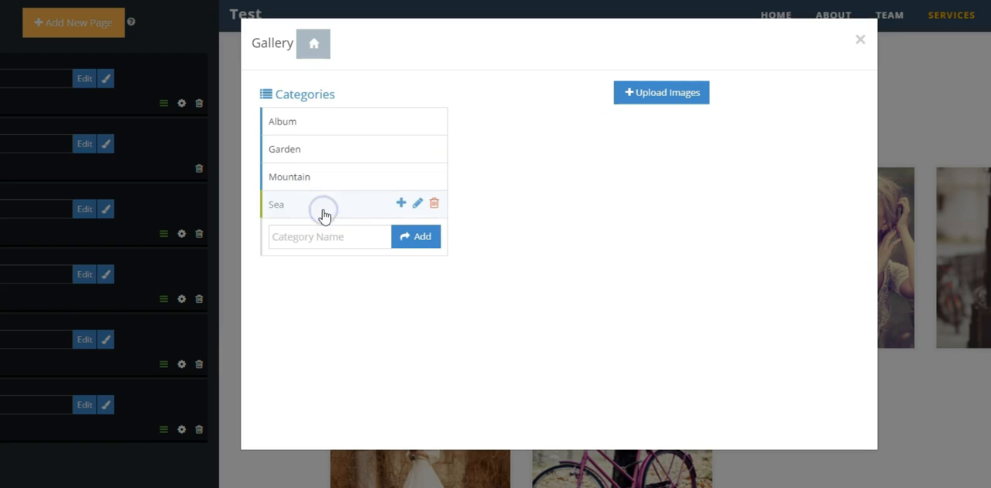
Upload six sea photos into the Sea category and confirm the success message.
click(661, 92)
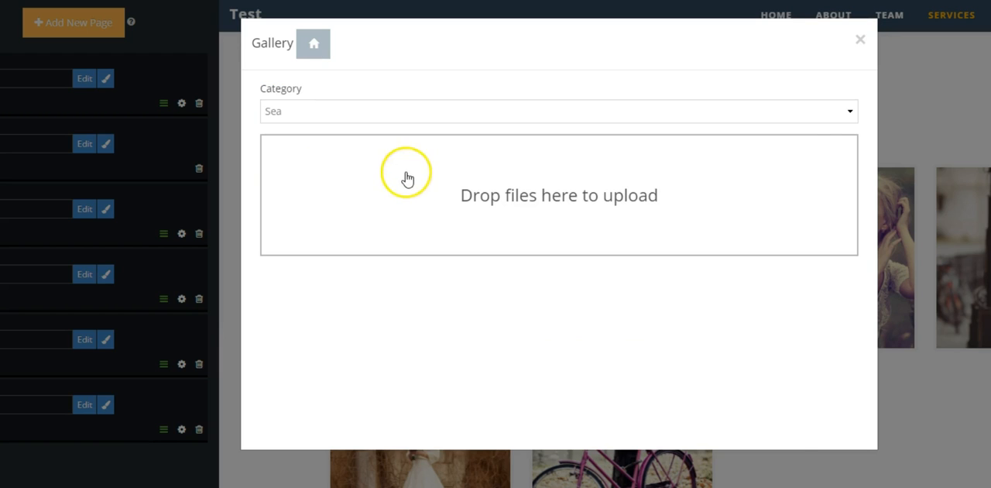
click(408, 178)
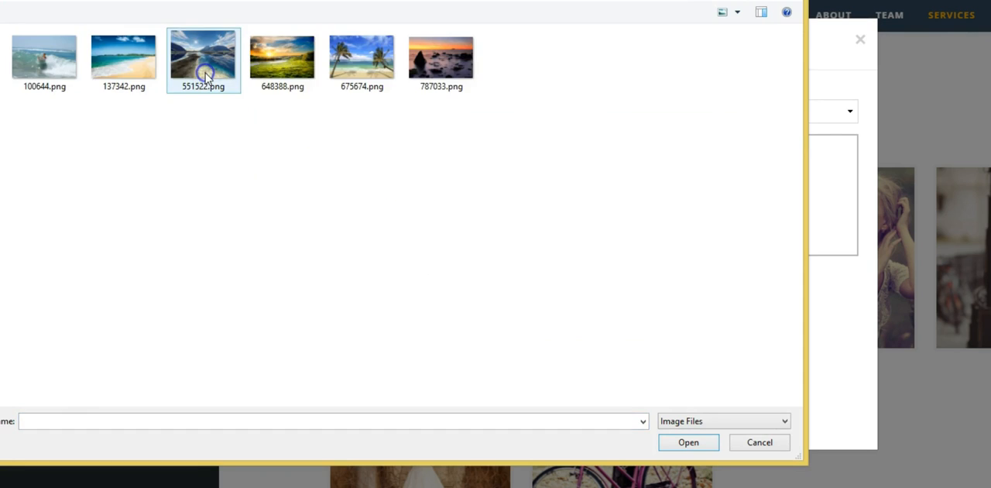
click(687, 442)
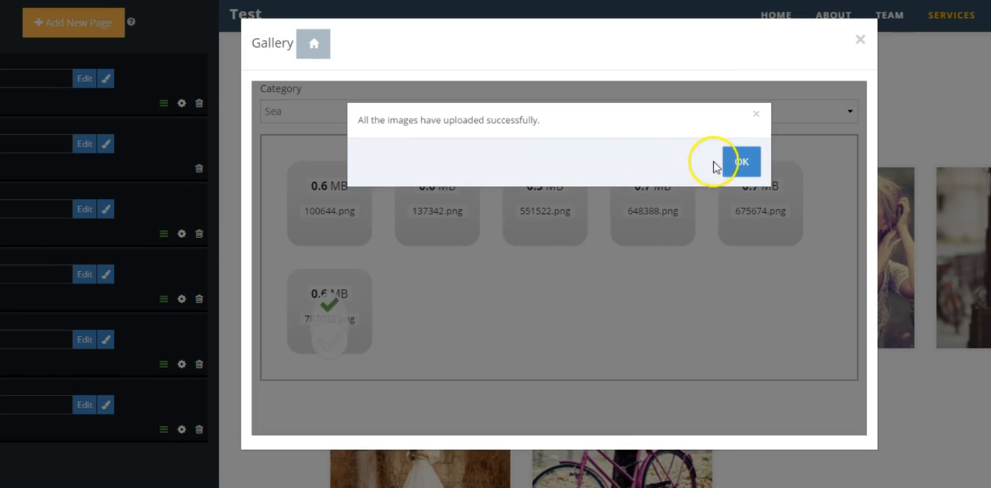
click(742, 161)
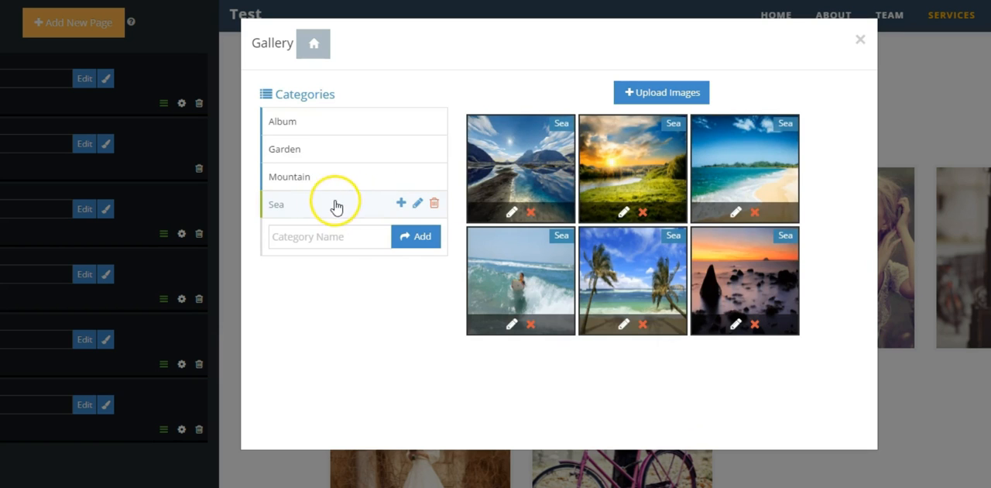
Delete the preloaded Album category, review Garden, and close the image manager.
click(282, 121)
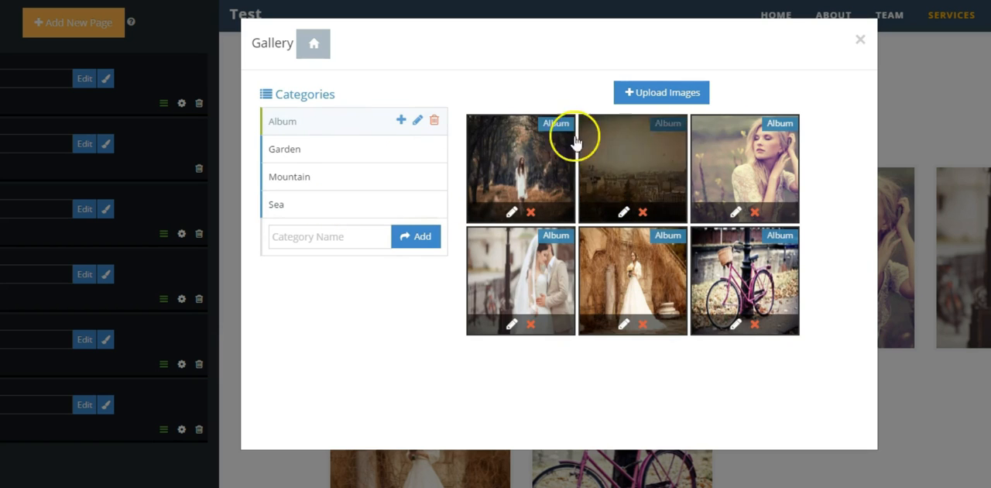
click(434, 120)
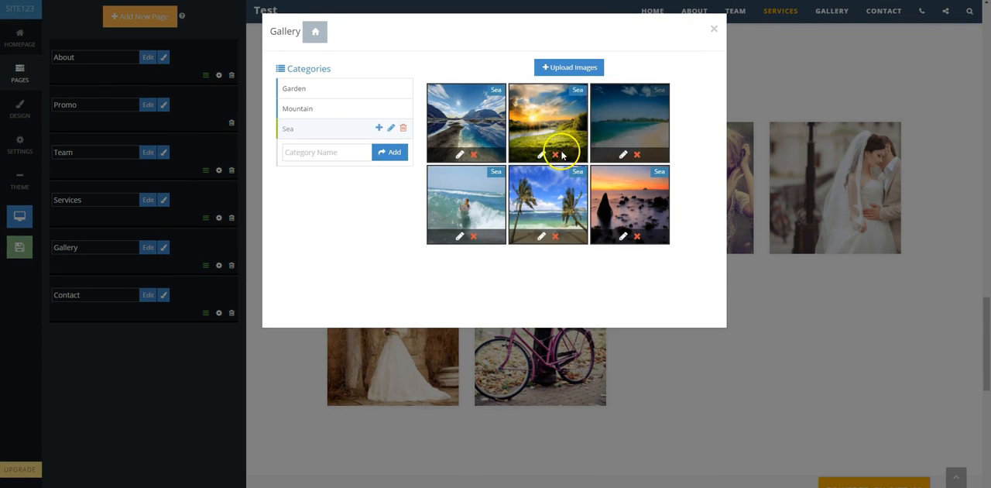
click(294, 89)
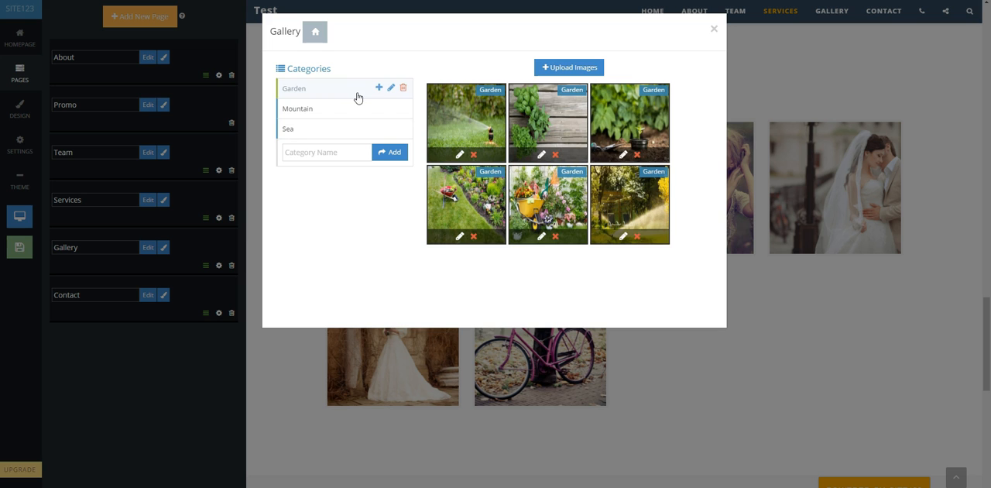
click(713, 28)
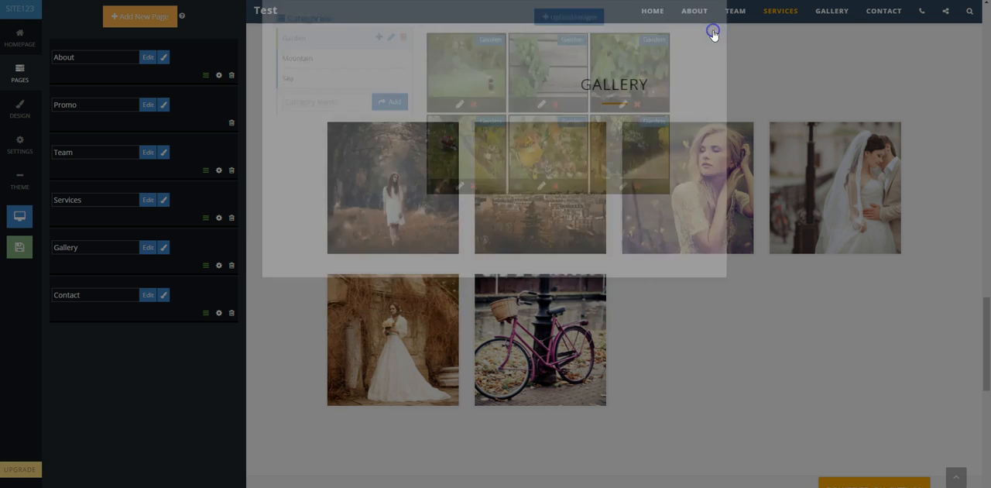